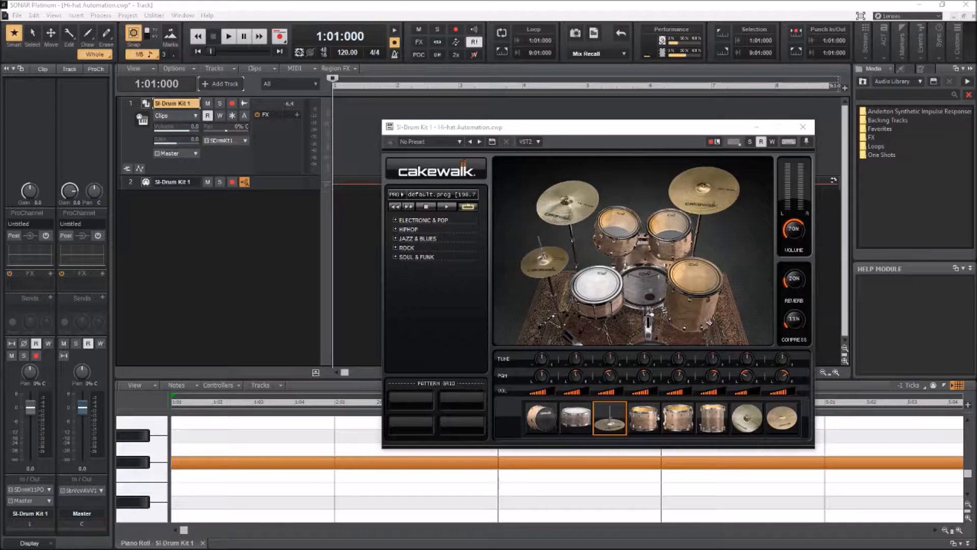
mouse_move(897, 408)
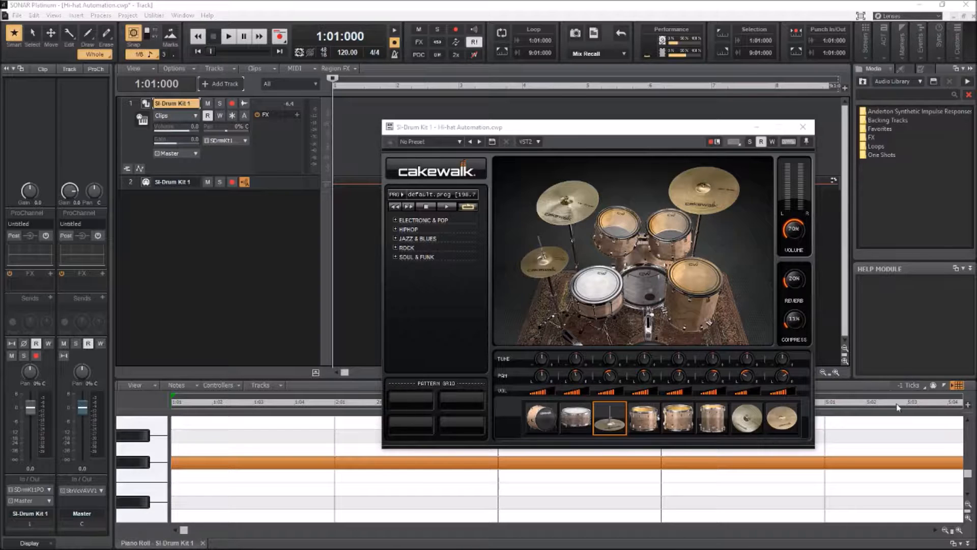
mouse_move(558, 251)
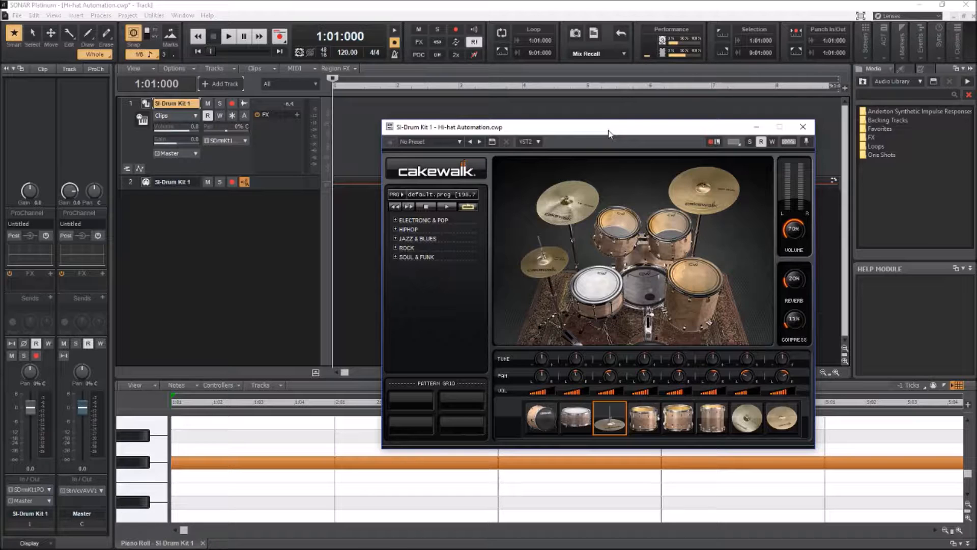
mouse_move(793, 128)
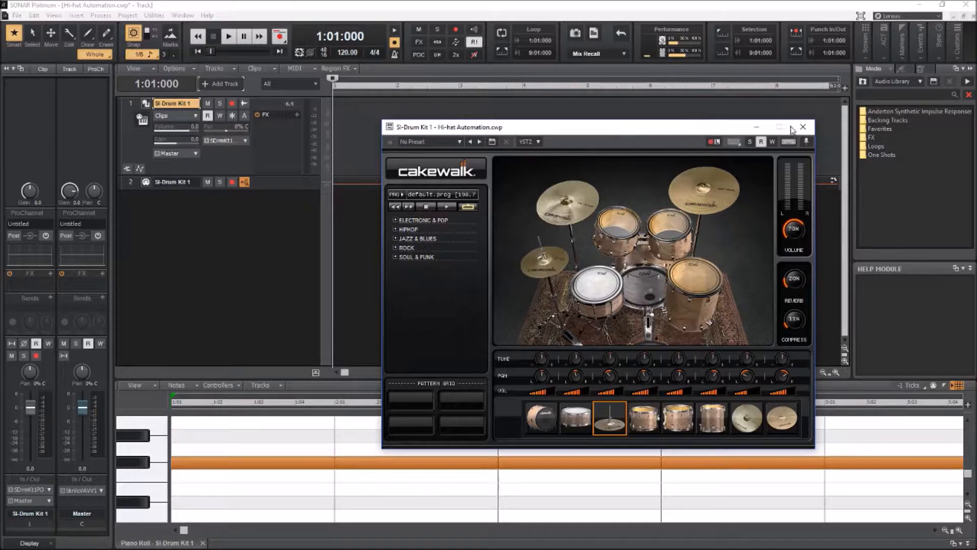
Close the SI-Drum Kit 1 plugin window to bring the tracks back into view.
left_click(803, 126)
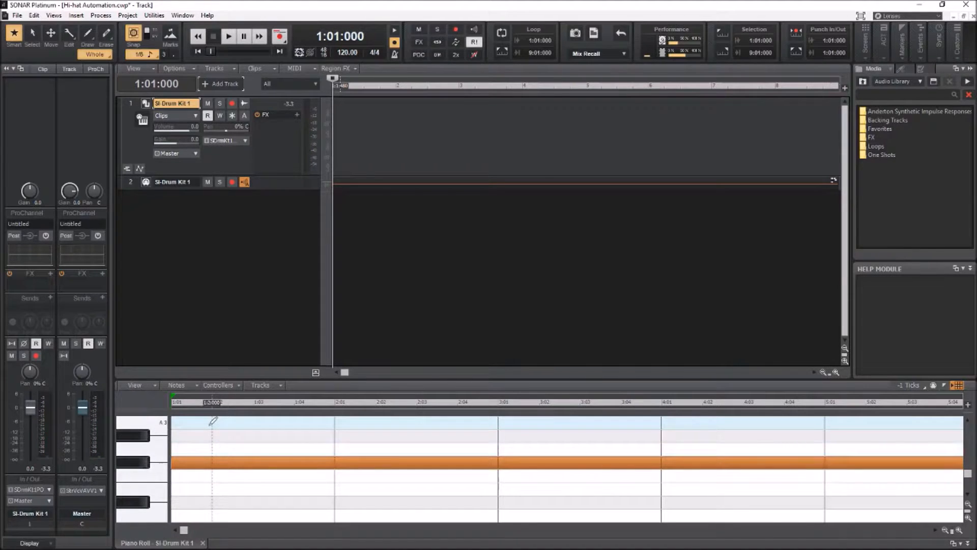
left_click(229, 36)
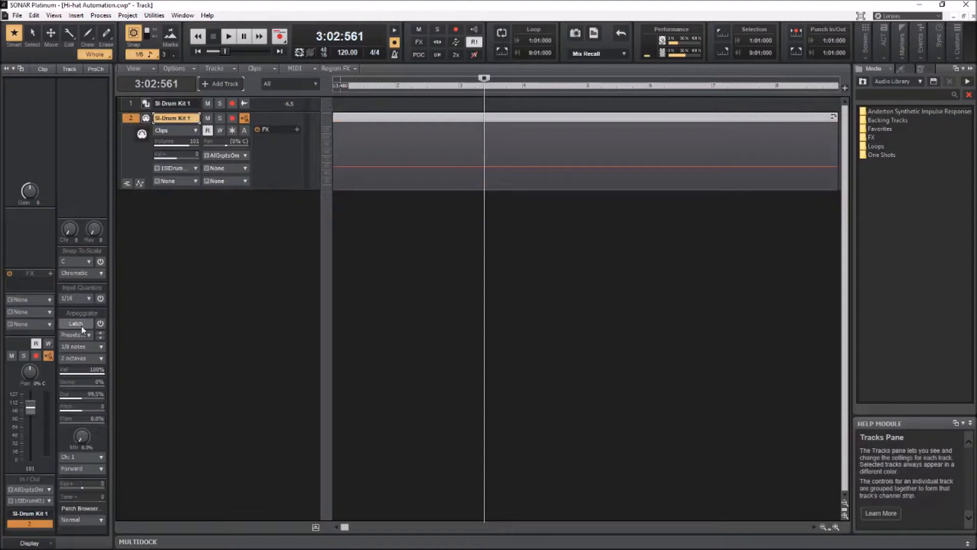
mouse_move(79, 381)
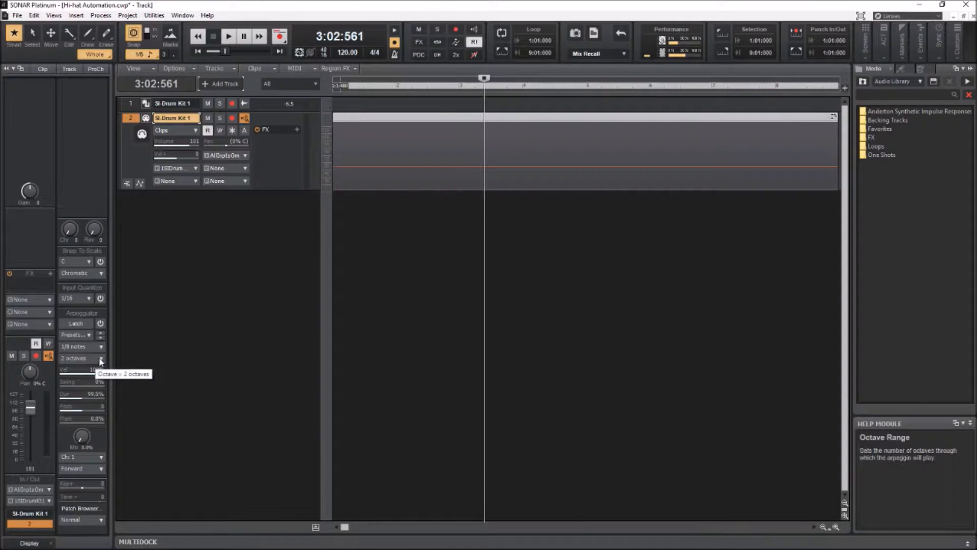
Set the track 2 arpeggiator to a 1-octave range and switch it on.
left_click(100, 358)
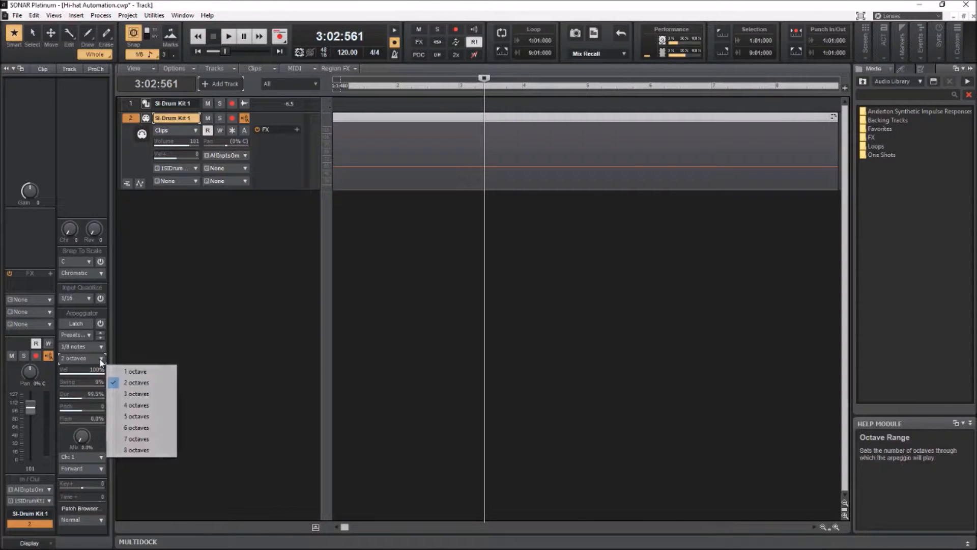
left_click(134, 382)
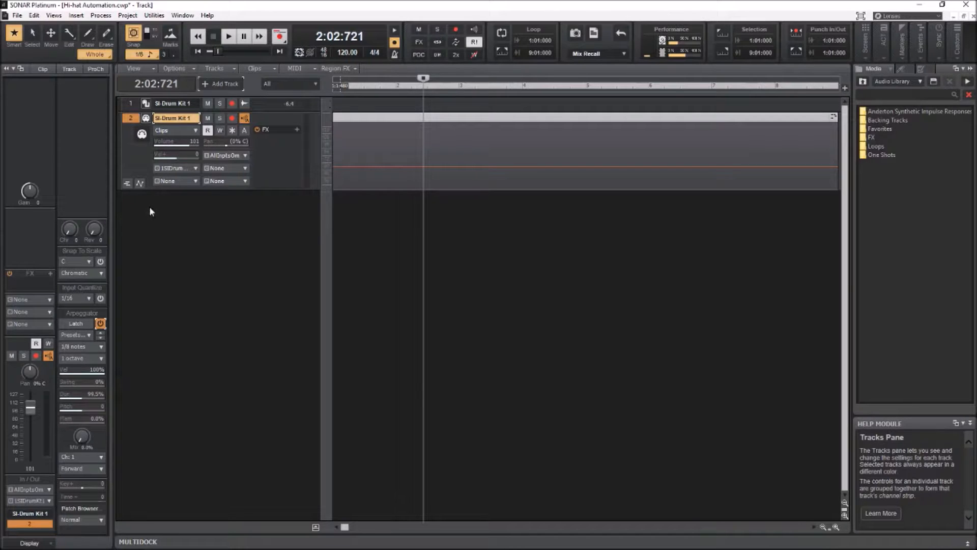
mouse_move(141, 183)
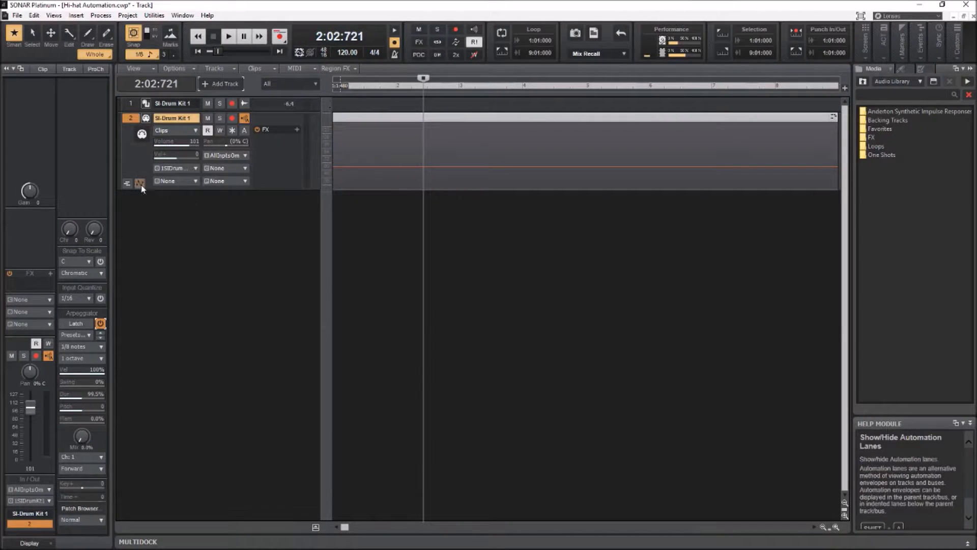
Reveal the volume automation lane beneath the second SI-Drum Kit 1 track.
left_click(140, 183)
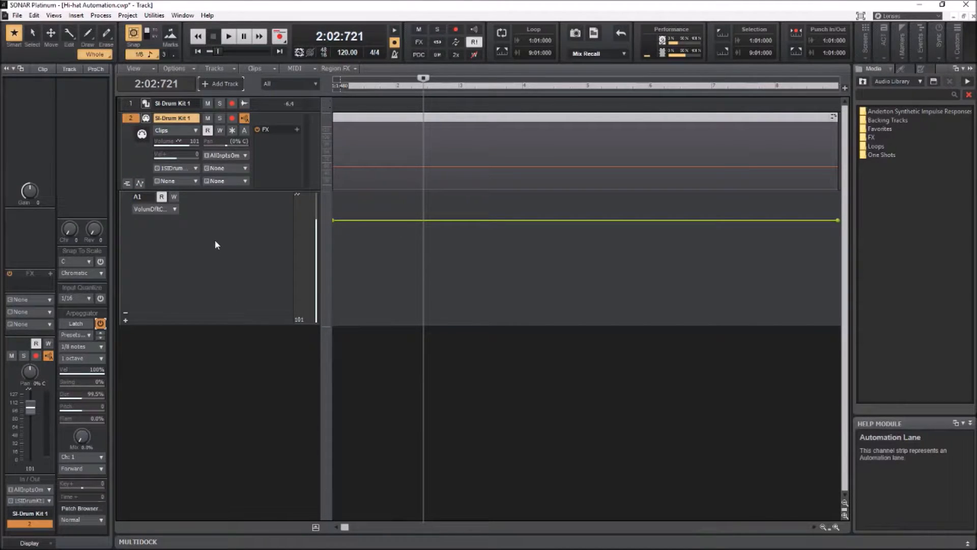
mouse_move(241, 330)
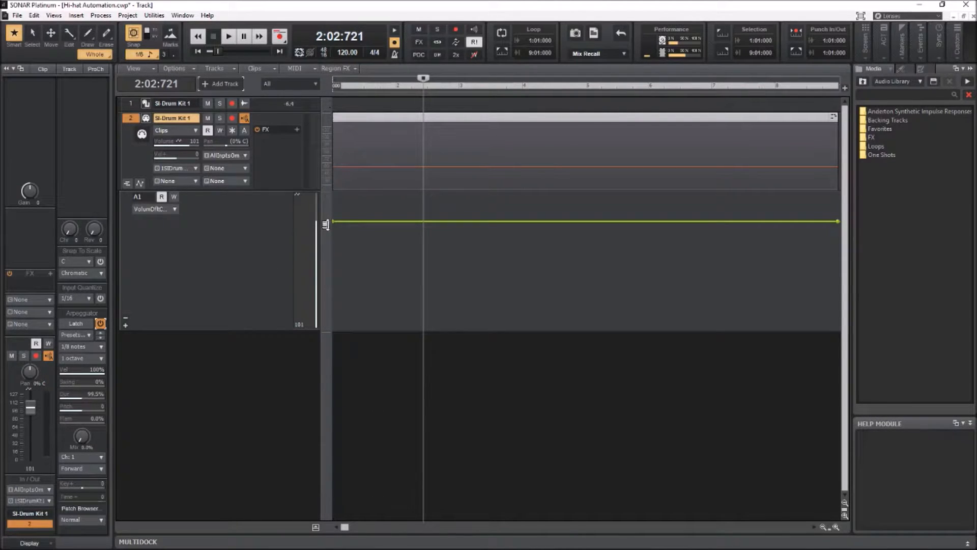
Switch the automation lane to Arpeggiator Rate and drag the envelope down to 40%.
left_click(175, 209)
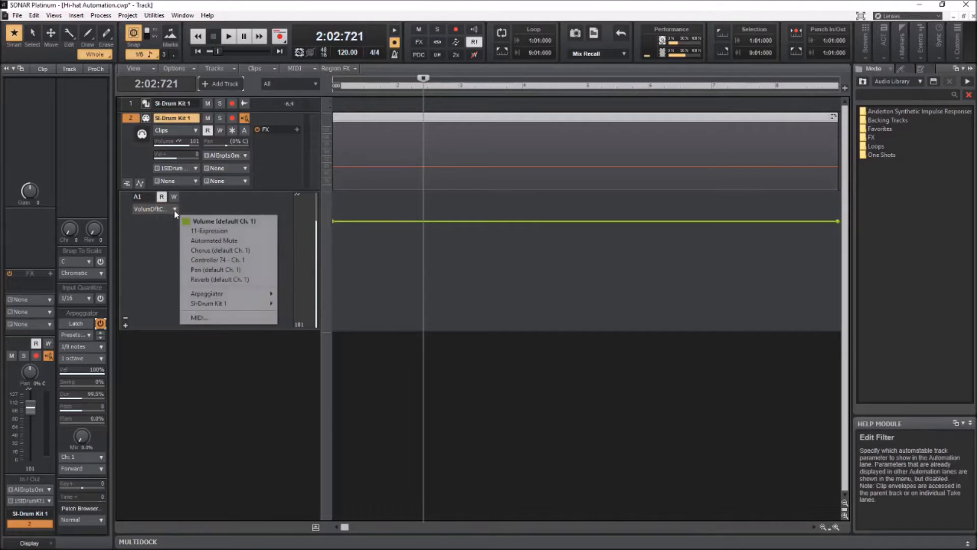
mouse_move(207, 293)
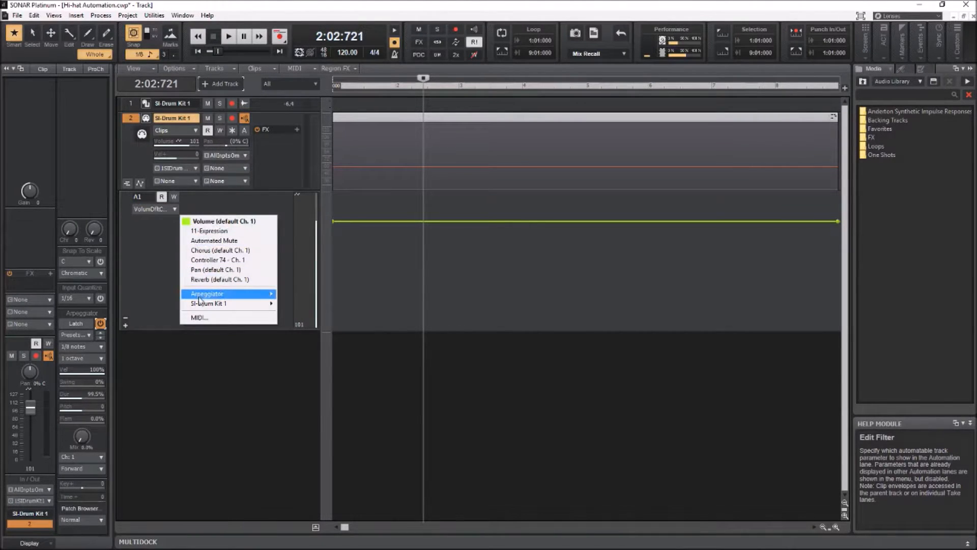
mouse_move(235, 293)
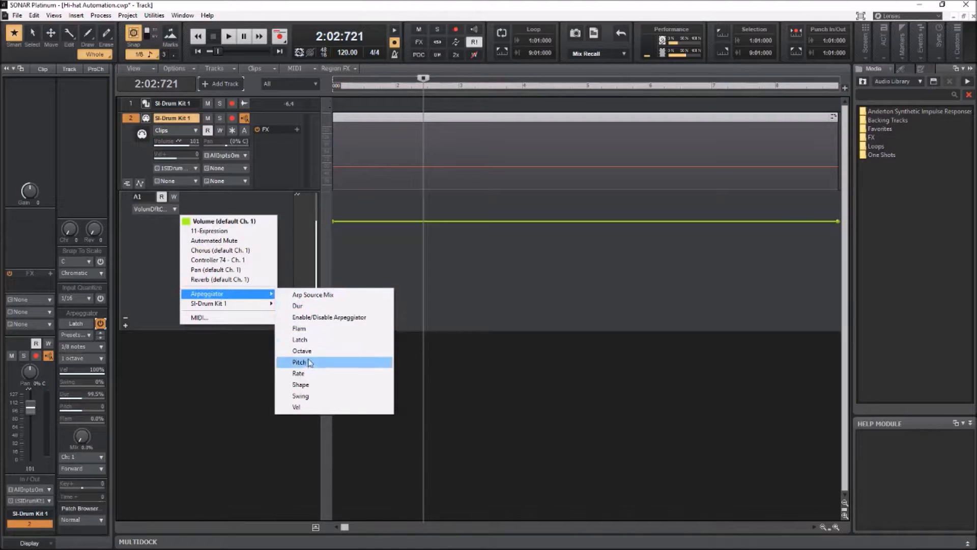
left_click(299, 362)
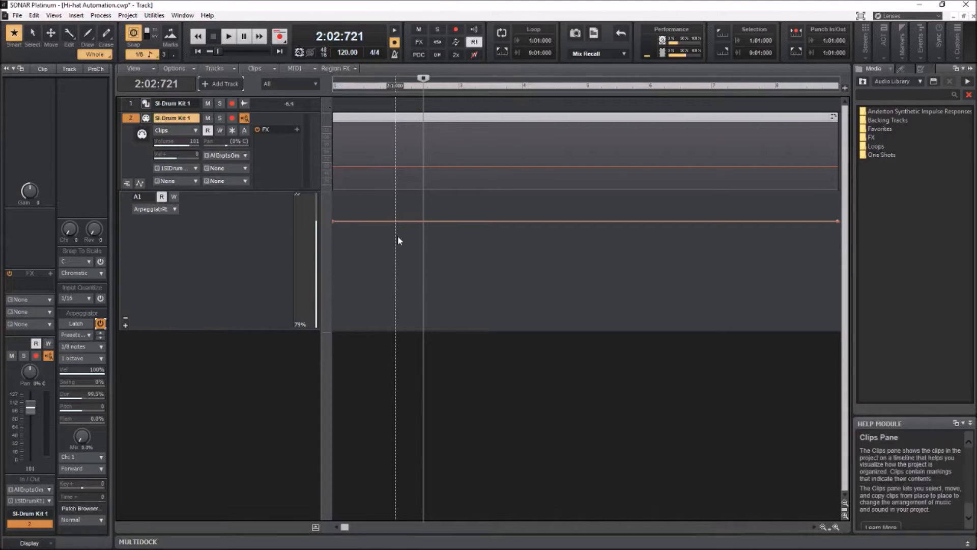
mouse_move(398, 239)
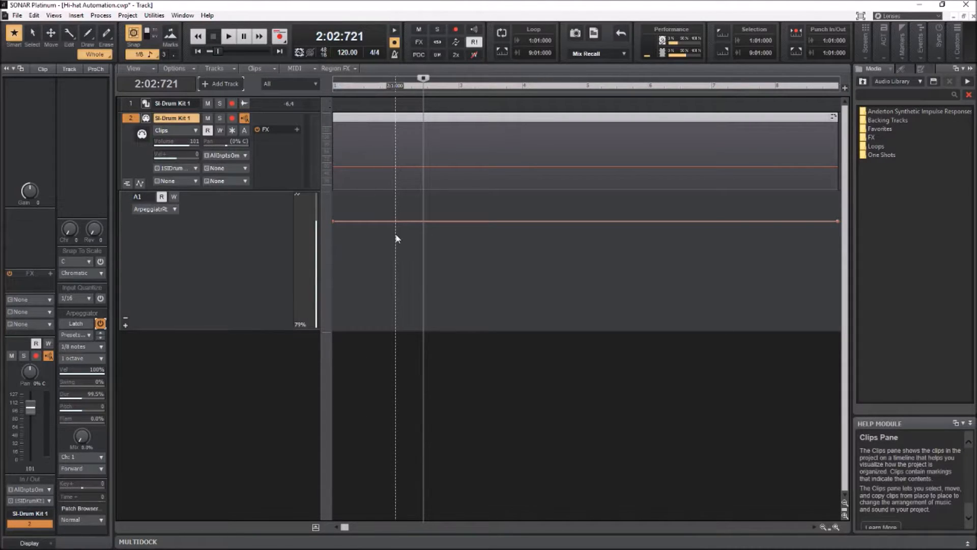
mouse_move(396, 236)
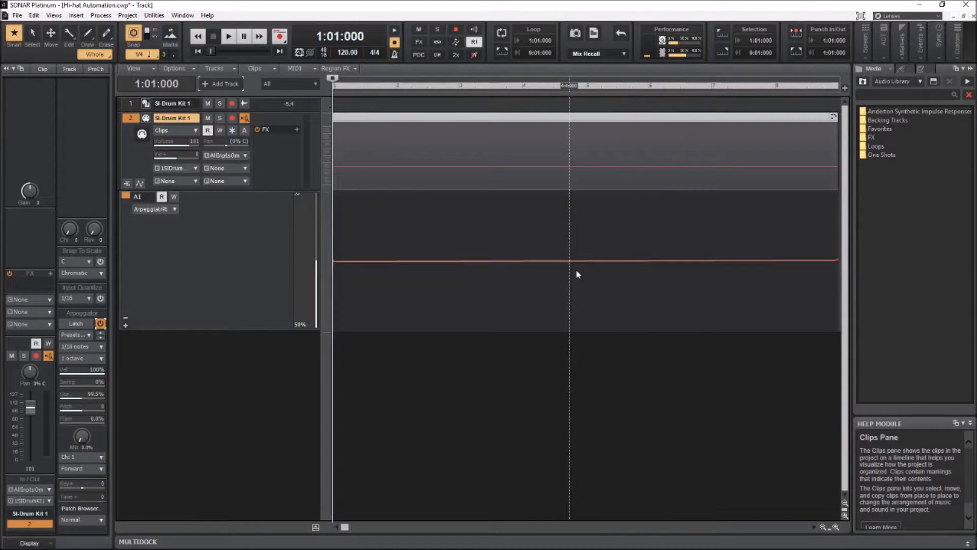
left_click(226, 36)
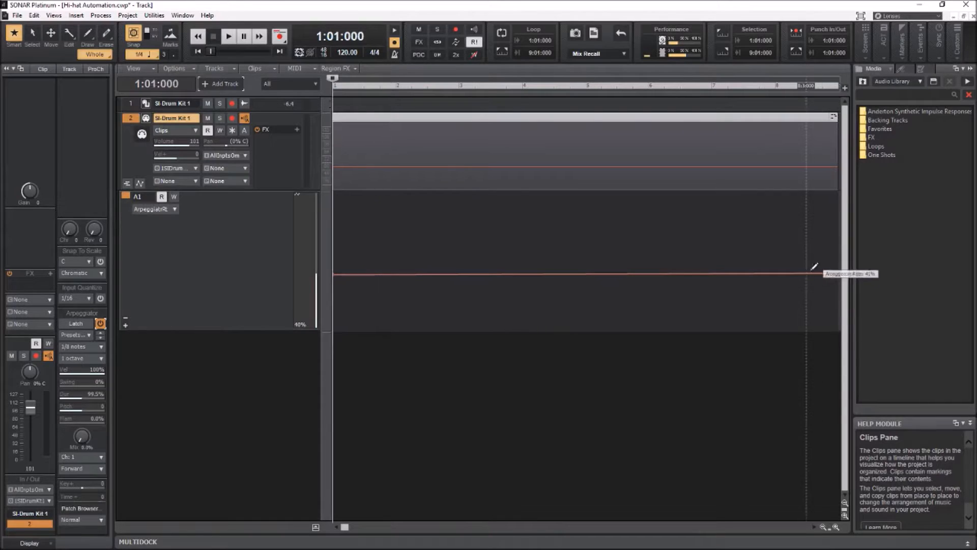
left_click(229, 36)
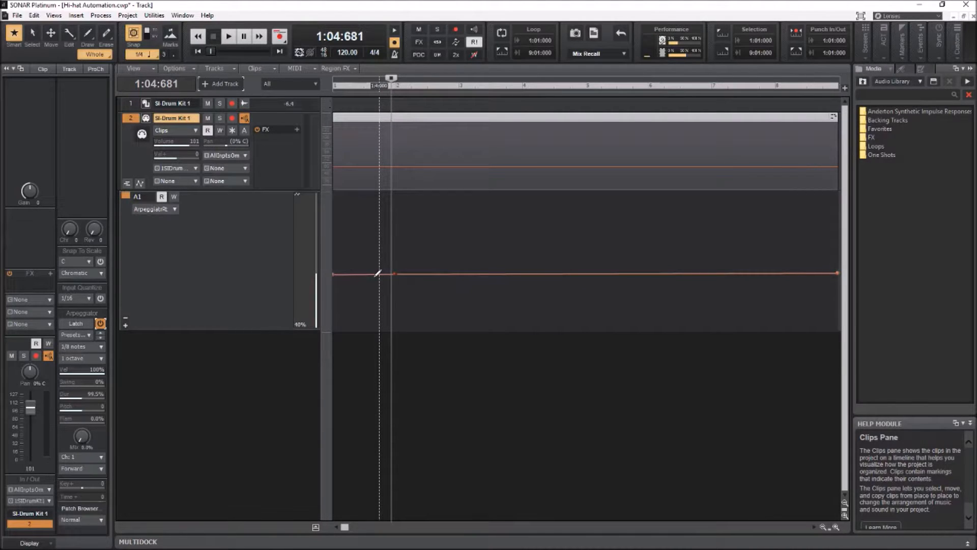
mouse_move(376, 274)
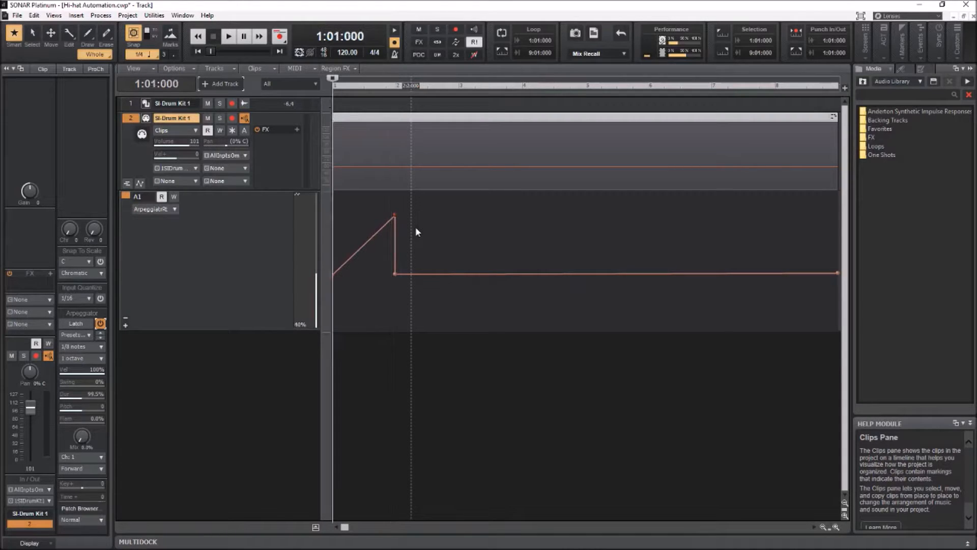
Add nodes near bar 2 for a rising ramp that drops back to 40%.
left_click(228, 36)
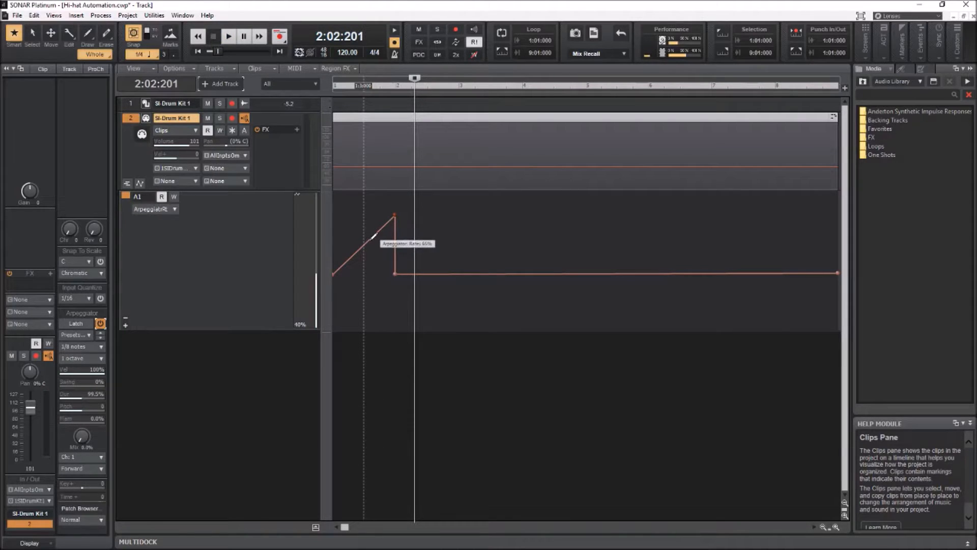
right_click(373, 239)
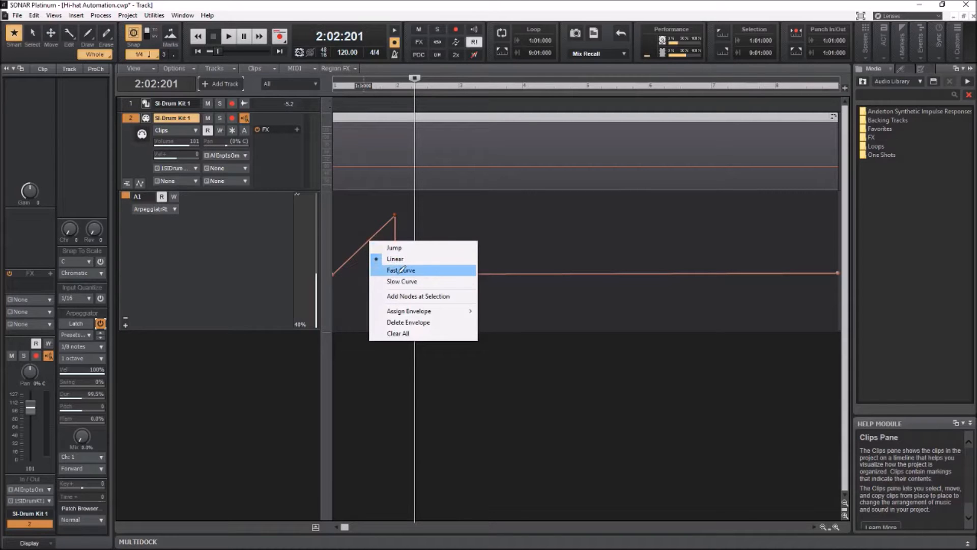
Give the opening arpeggiator-rate ramp a Slow Curve shape and start playback.
left_click(402, 282)
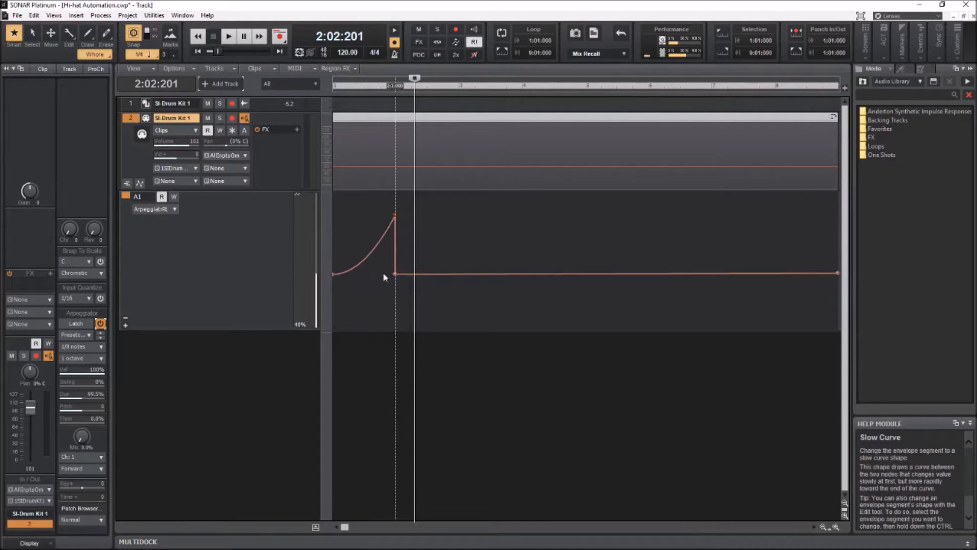
left_click(226, 36)
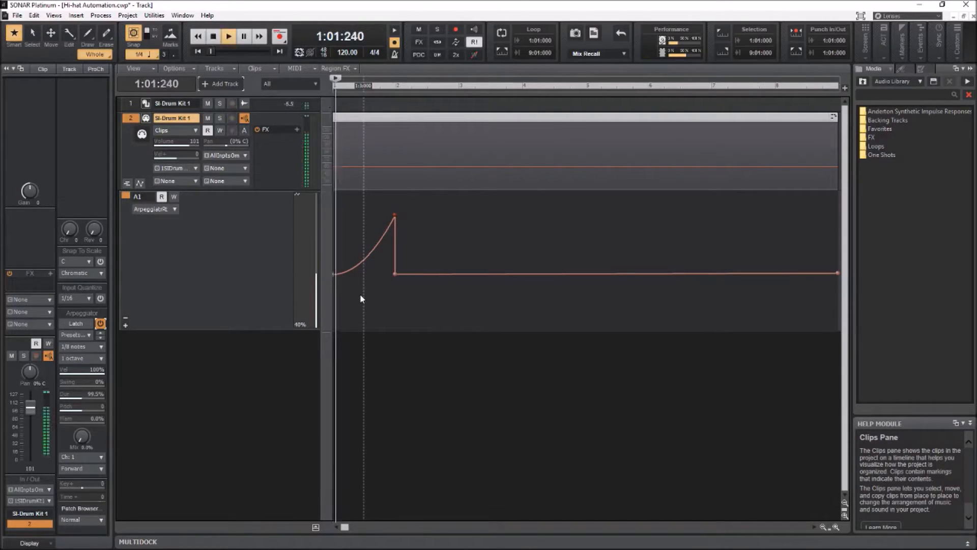
left_click(229, 35)
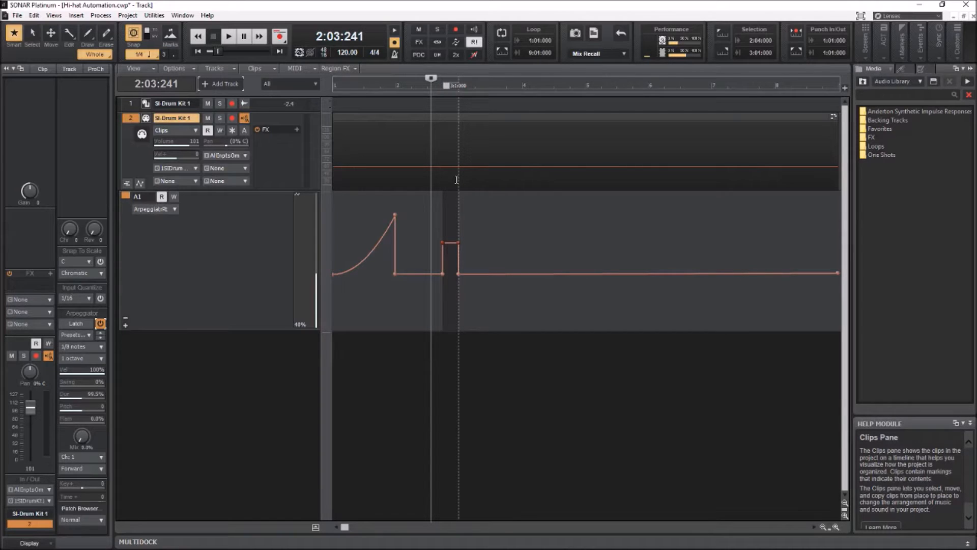
Drag the envelope up around bar 2.75 and down near bar 3.5.
left_click(229, 36)
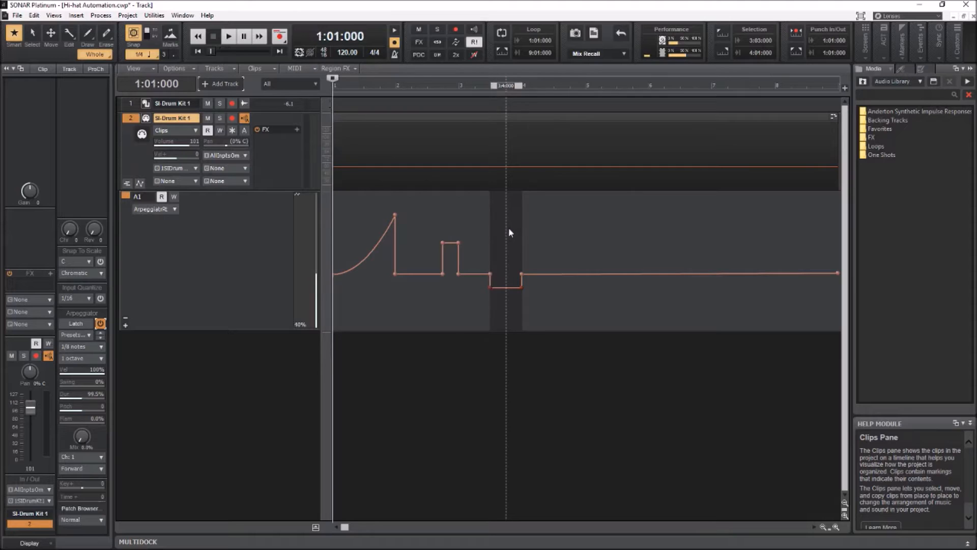
left_click(225, 36)
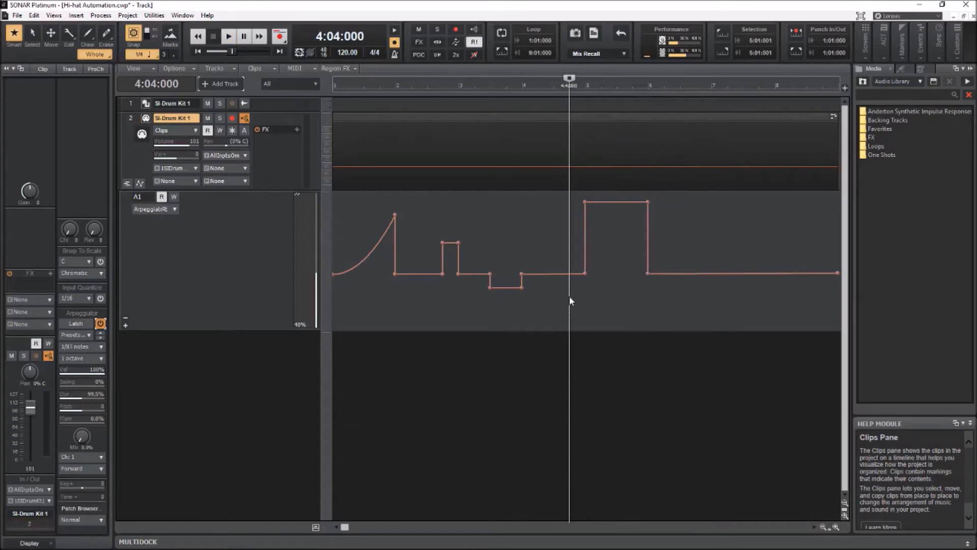
Raise the envelope across bars 5–6, lower it near bar 6.5, and play back.
left_click(229, 36)
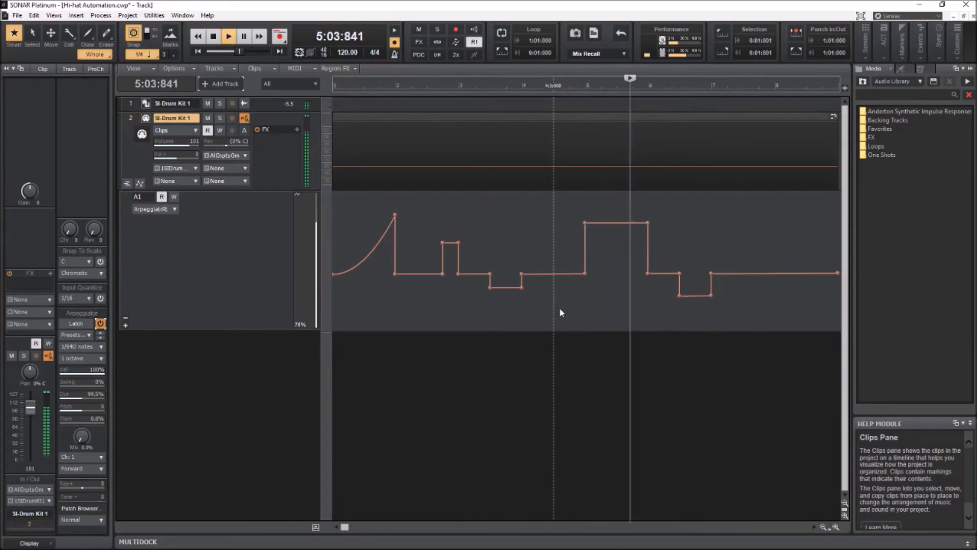
left_click(227, 36)
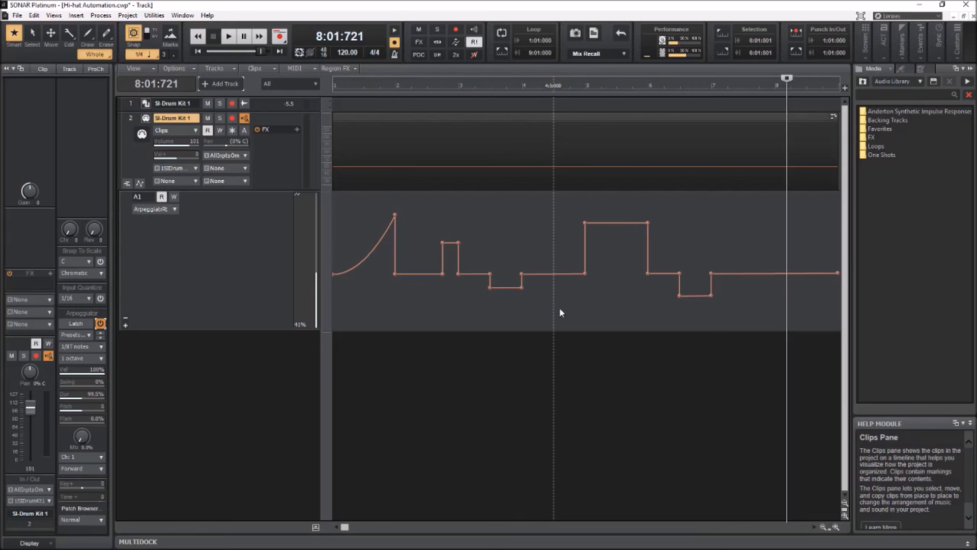
mouse_move(553, 280)
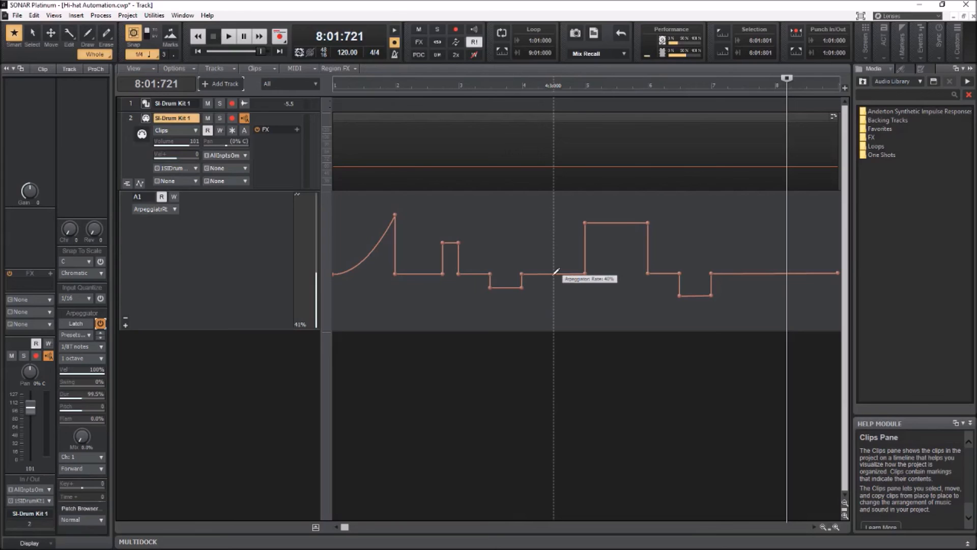